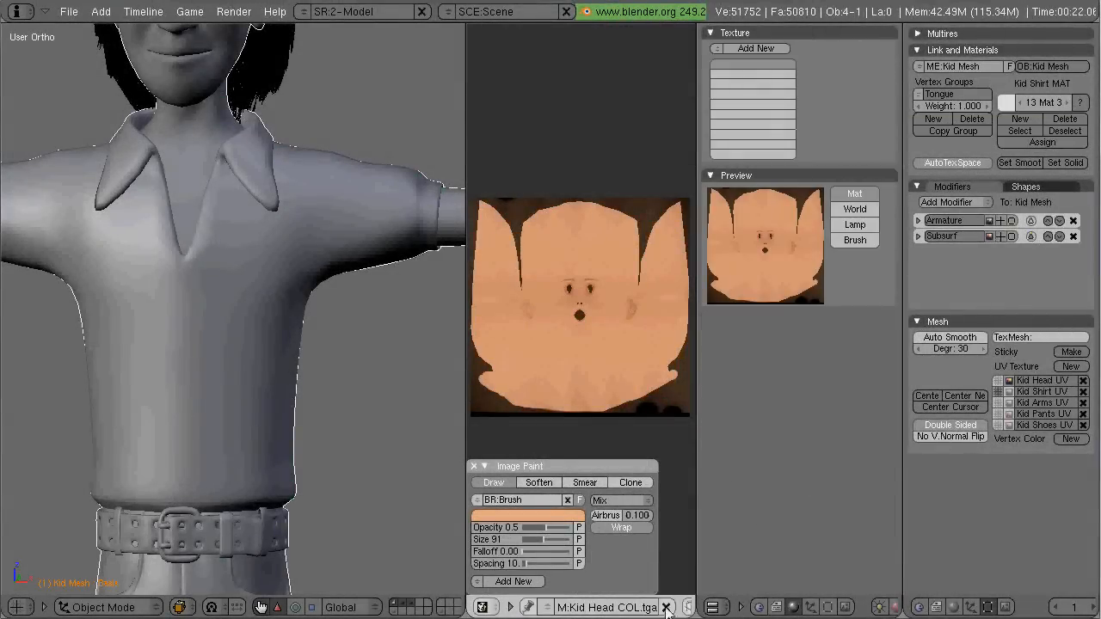
# Clear the head texture from the UV/Image editor so the shirt UVs can be shown
pyautogui.click(668, 604)
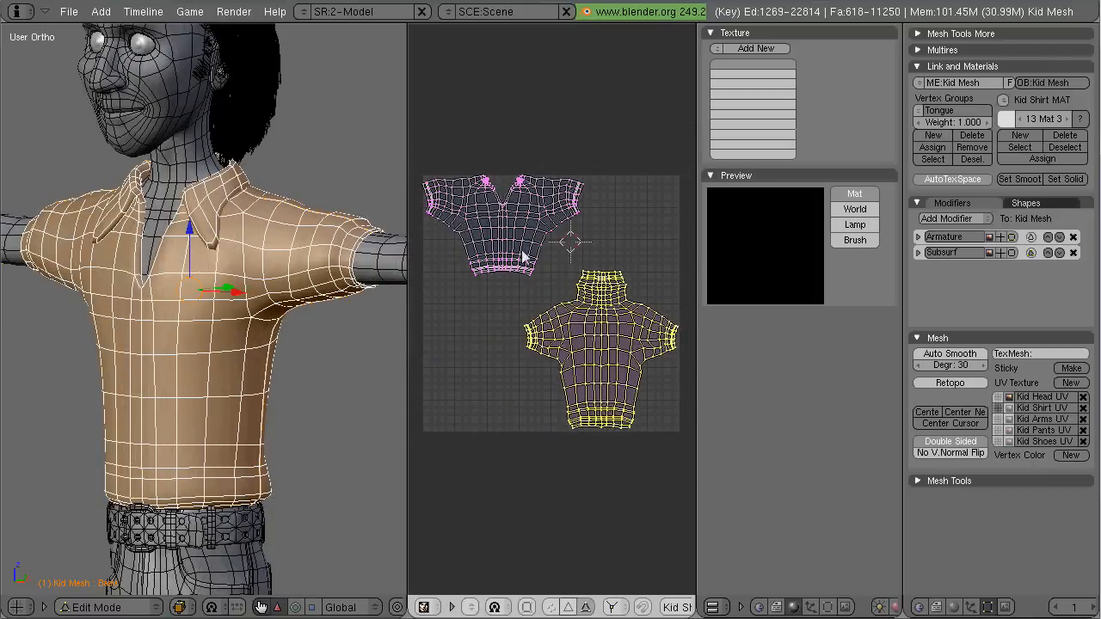
# Browse to the Kid Shirt COL.tga image to place it behind the shirt UV layout
pyautogui.press('s')
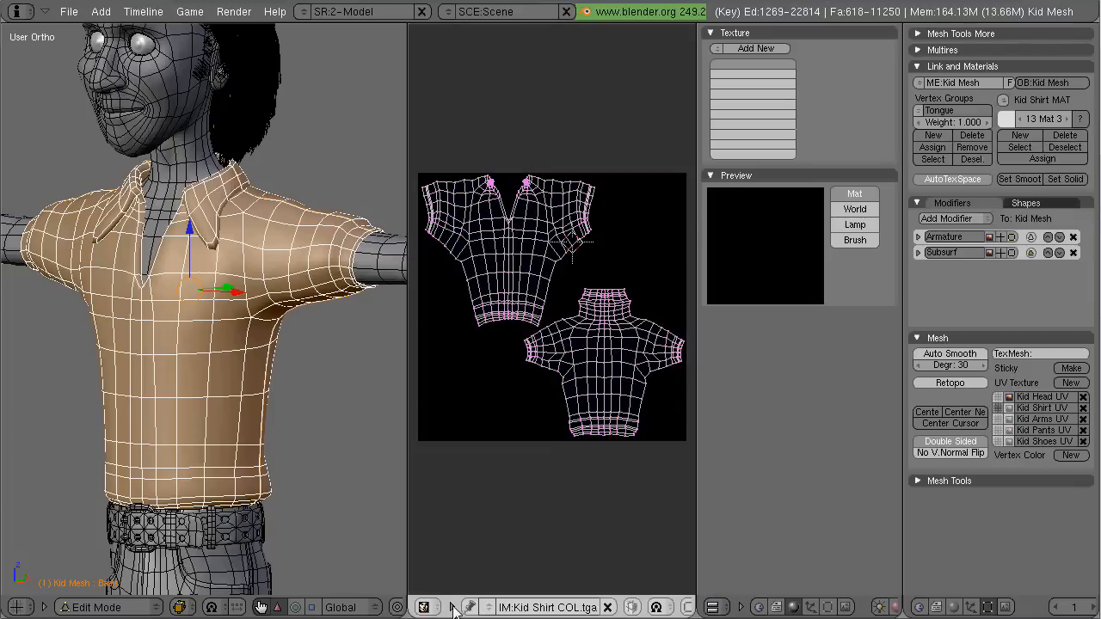
pyautogui.moveTo(595, 469)
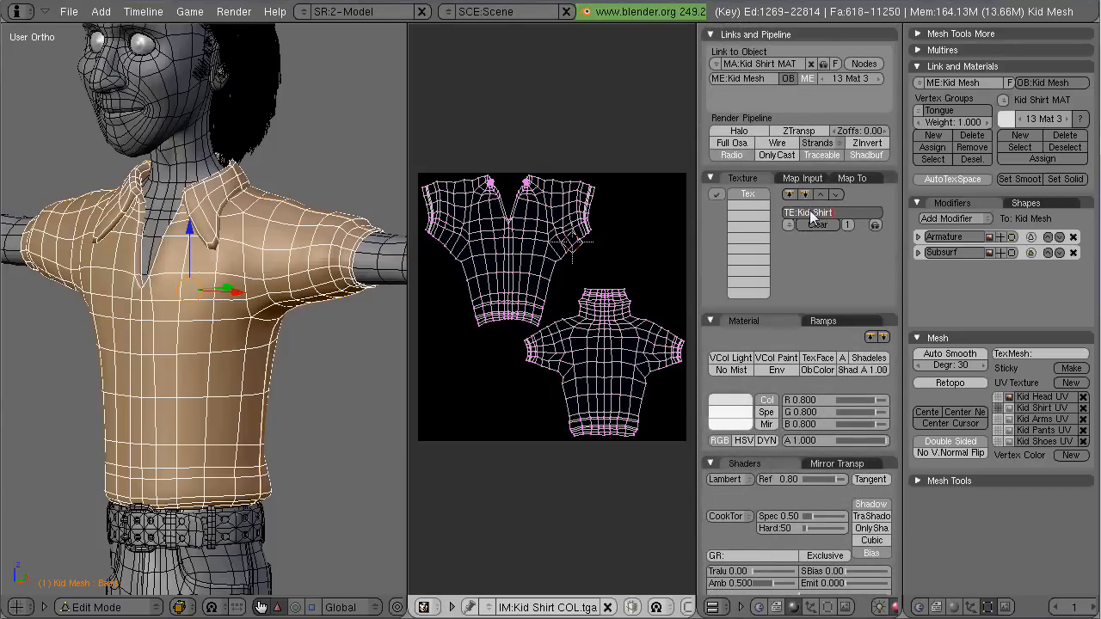
# Check Map Input, set the texture type to Image and browse to the textures\Kid folder for Kid Shirt COL.tga
pyautogui.click(802, 178)
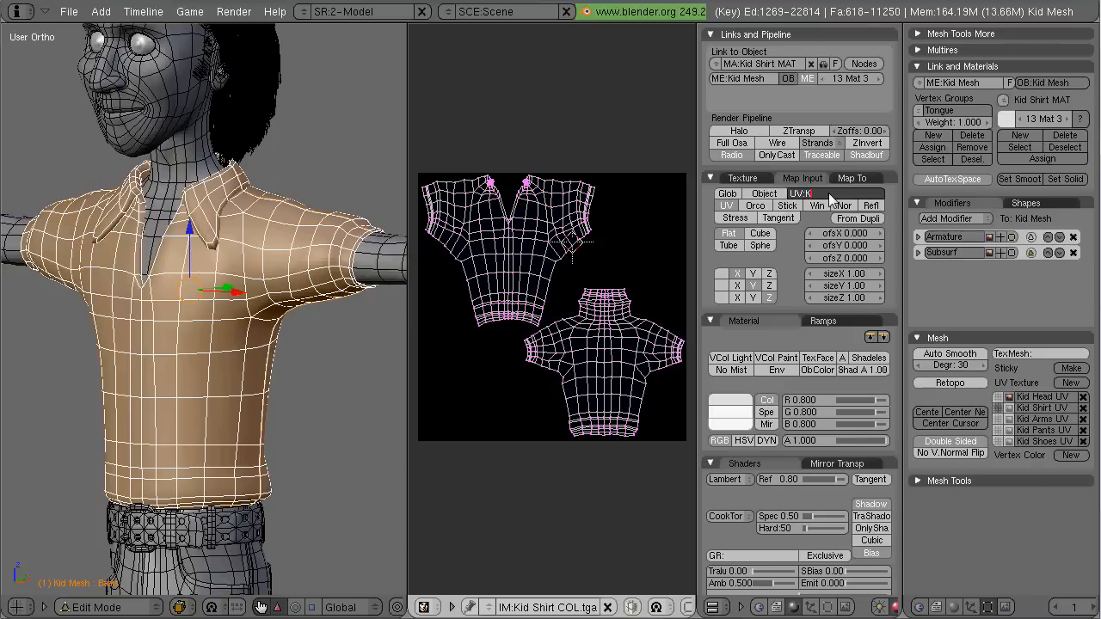
pyautogui.click(852, 178)
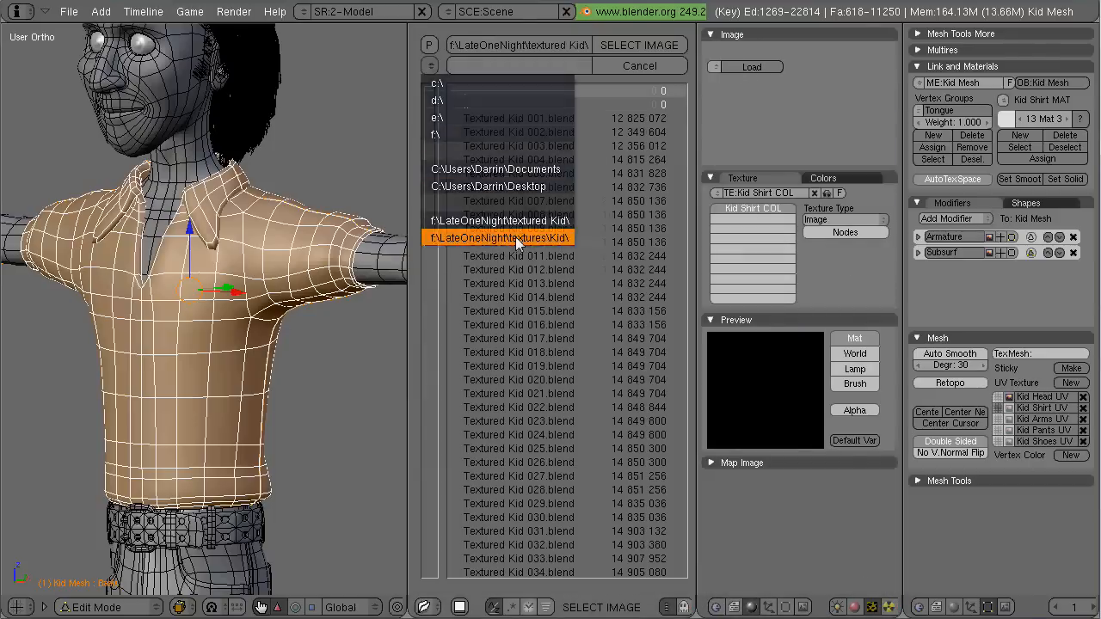
pyautogui.click(499, 238)
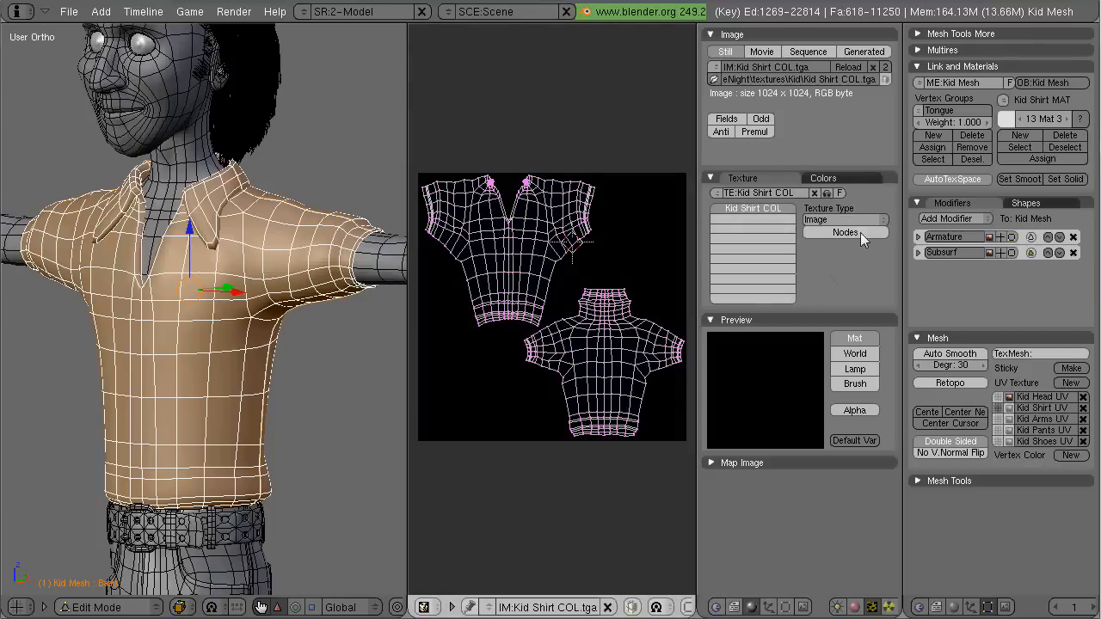
pyautogui.moveTo(832, 148)
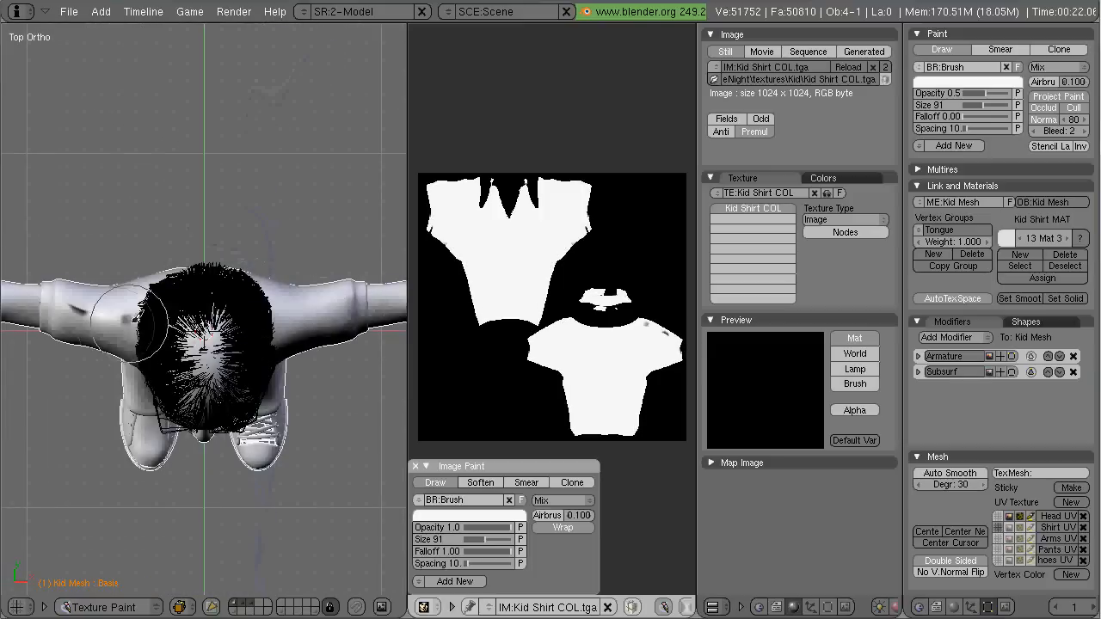
# Paint white over the top of the shirt on the model in Texture Paint mode
pyautogui.moveTo(202, 301); pyautogui.dragTo(215, 172)
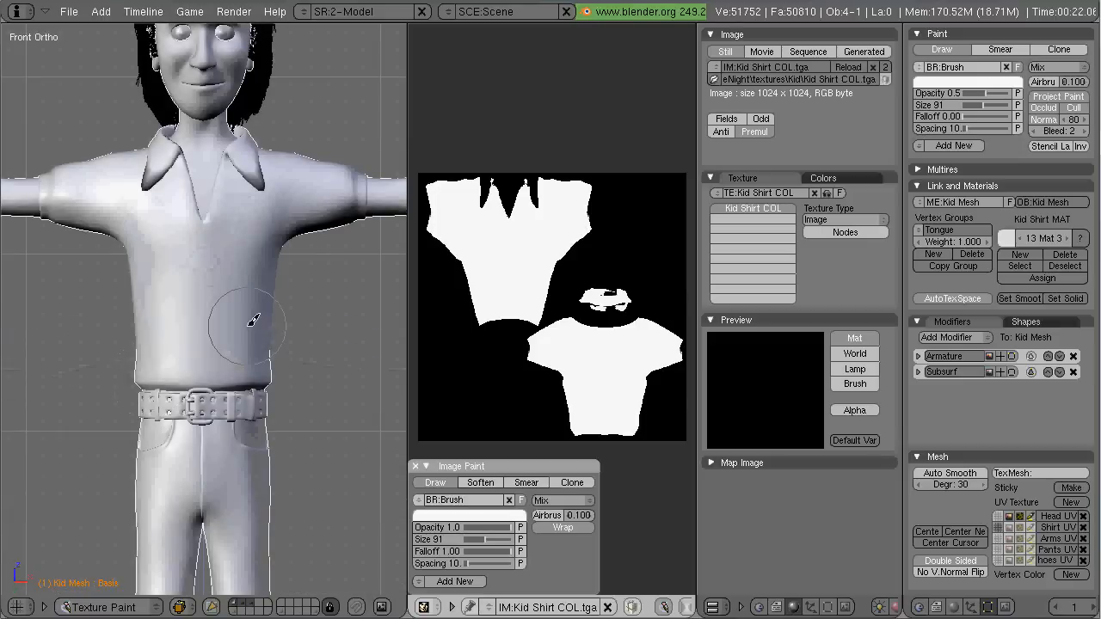
pyautogui.moveTo(545, 271)
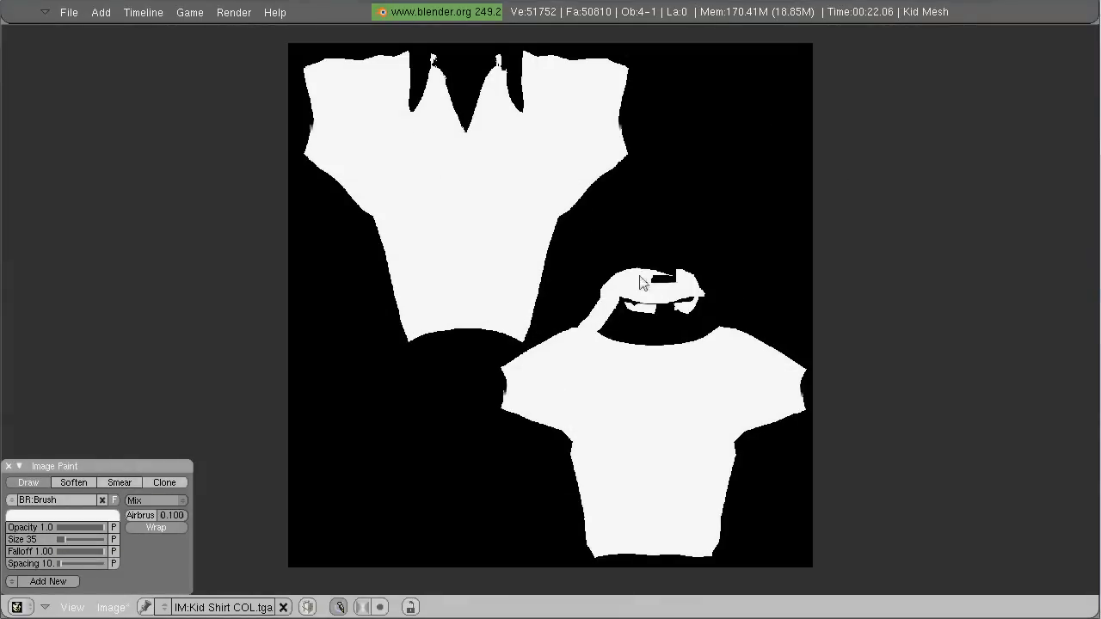
# Paint white over the lower shirt island's collar gaps and touch up its bottom edge
pyautogui.moveTo(649, 293); pyautogui.dragTo(696, 335)
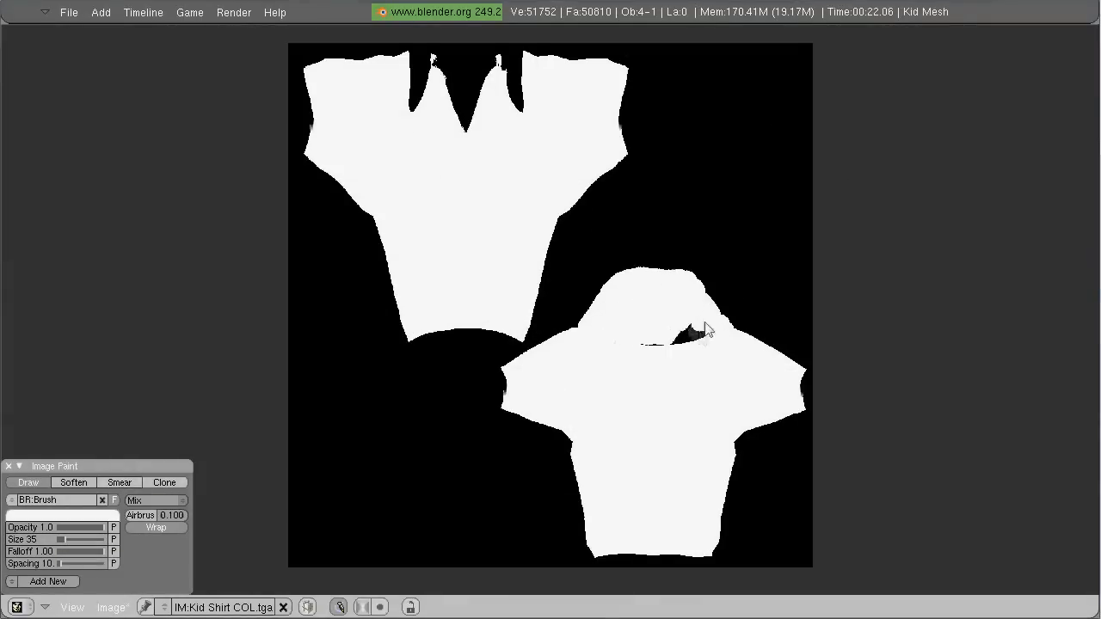
pyautogui.moveTo(697, 327); pyautogui.dragTo(602, 550)
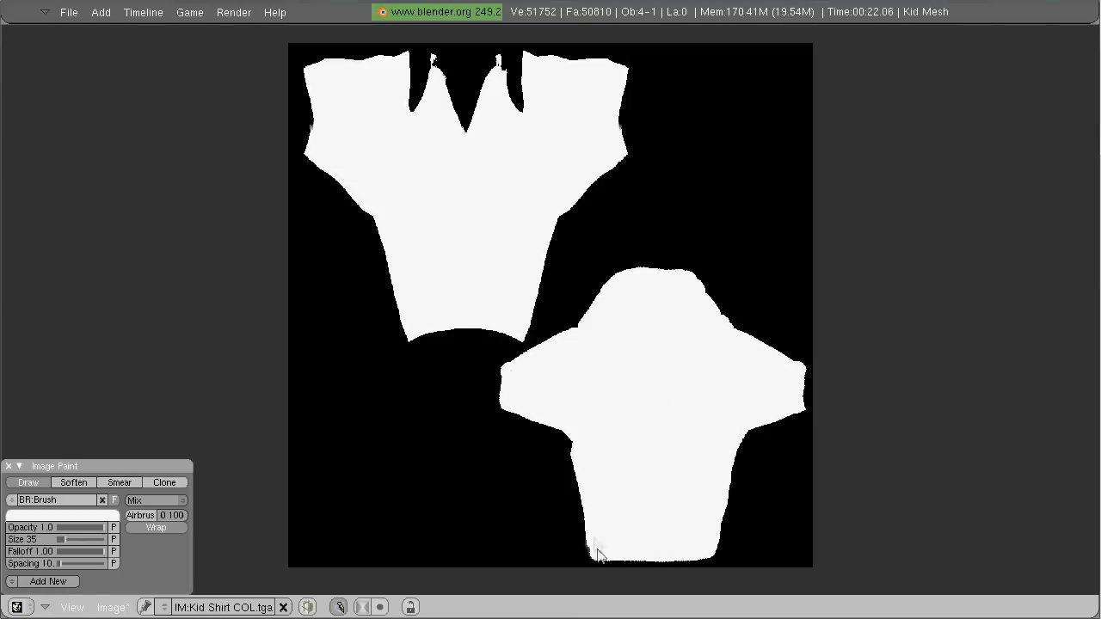
pyautogui.moveTo(597, 550); pyautogui.dragTo(494, 103)
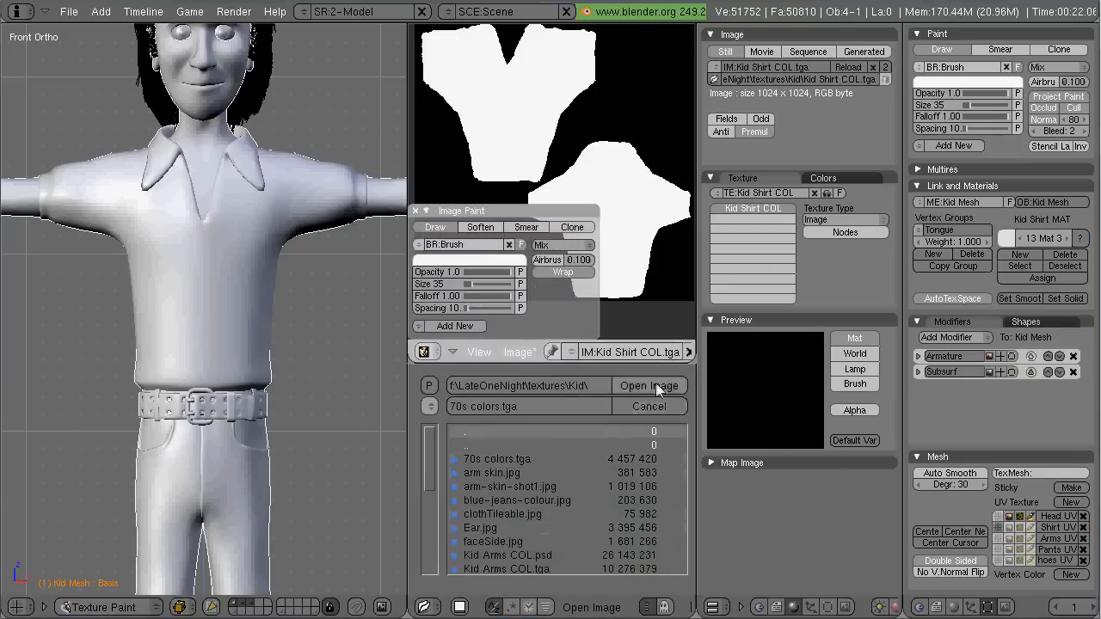
# Open the 70s colors.tga palette image in the second image view
pyautogui.click(651, 386)
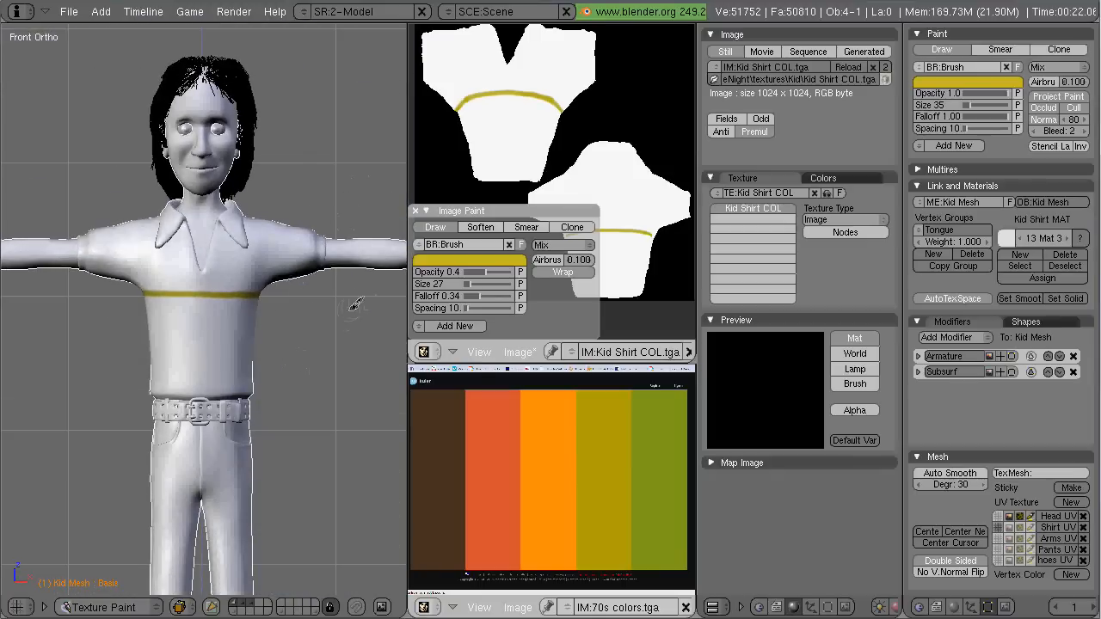
pyautogui.moveTo(320, 346)
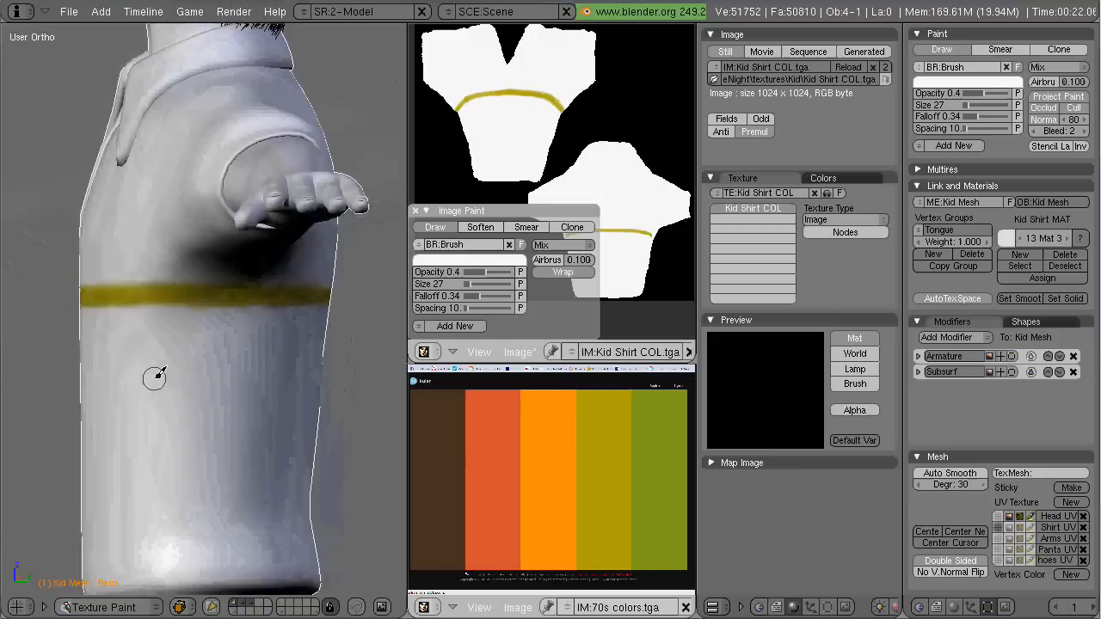
# In front view, paint an orange stripe below the yellow band and a brown line under it
pyautogui.press('KP_1')
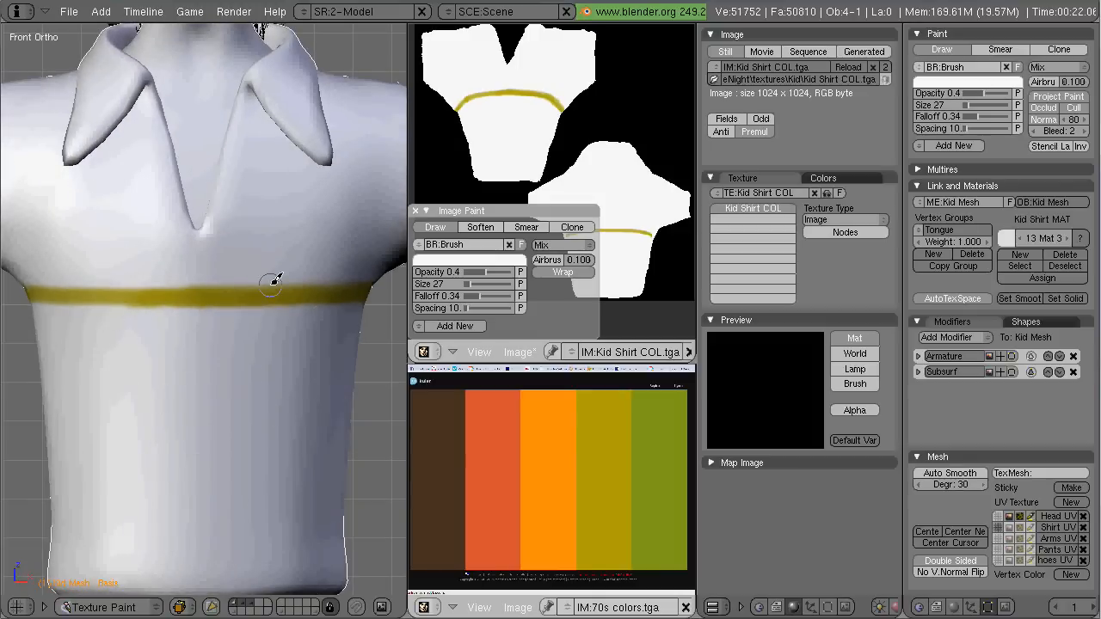
pyautogui.moveTo(271, 284); pyautogui.dragTo(170, 370)
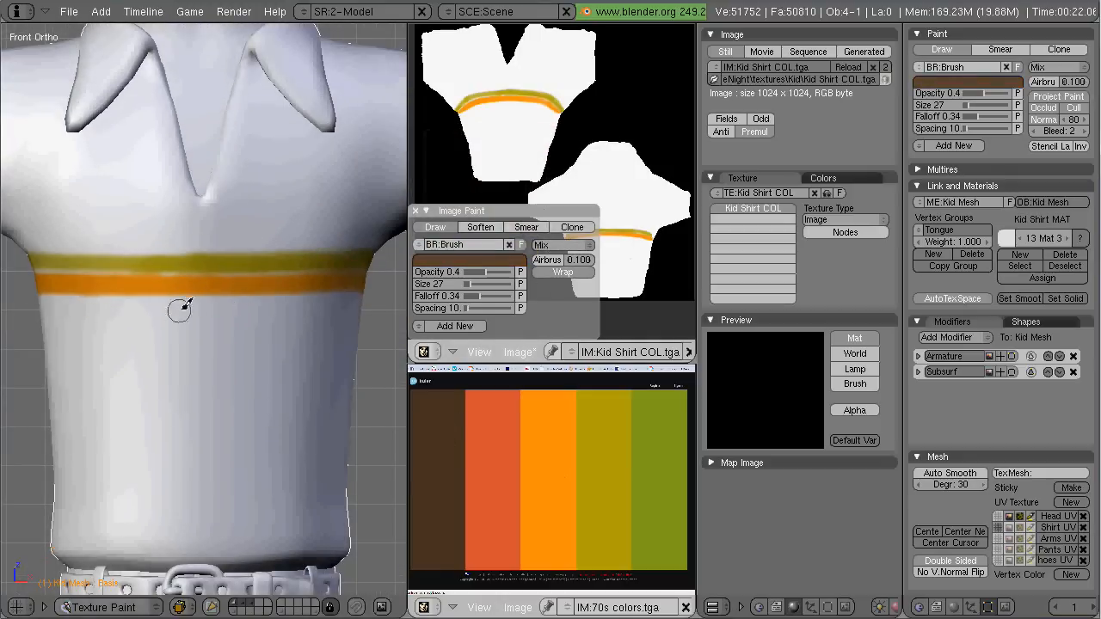
pyautogui.moveTo(180, 309); pyautogui.dragTo(73, 296)
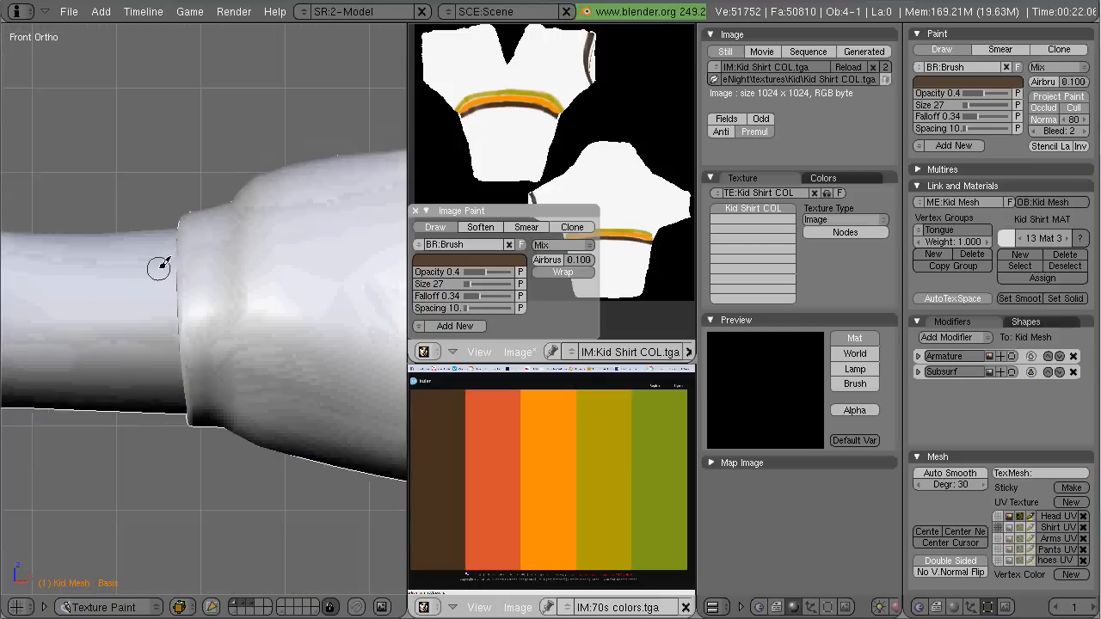
# Paint a brown cuff band around the sleeve end, then return to front view of the character
pyautogui.moveTo(159, 266); pyautogui.dragTo(210, 419)
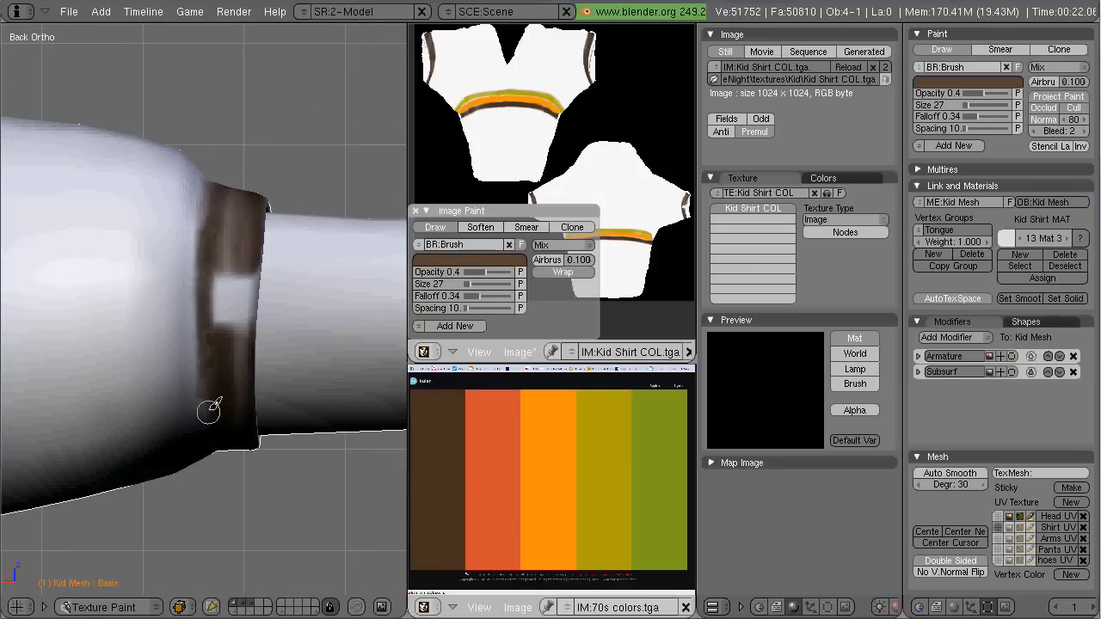
pyautogui.press('KP1')
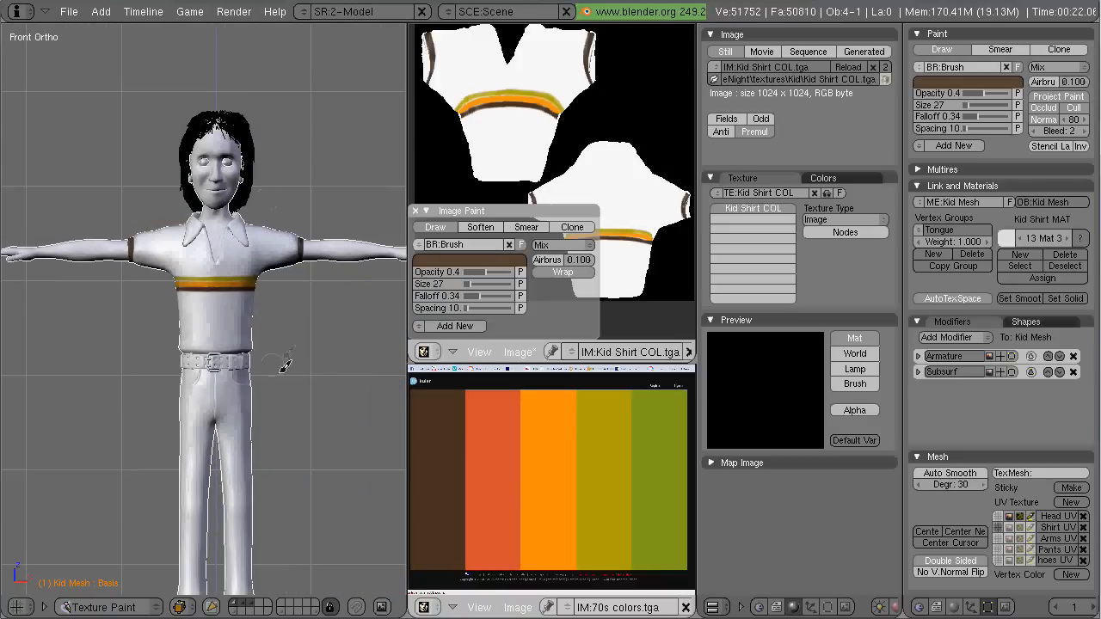
pyautogui.moveTo(249, 365)
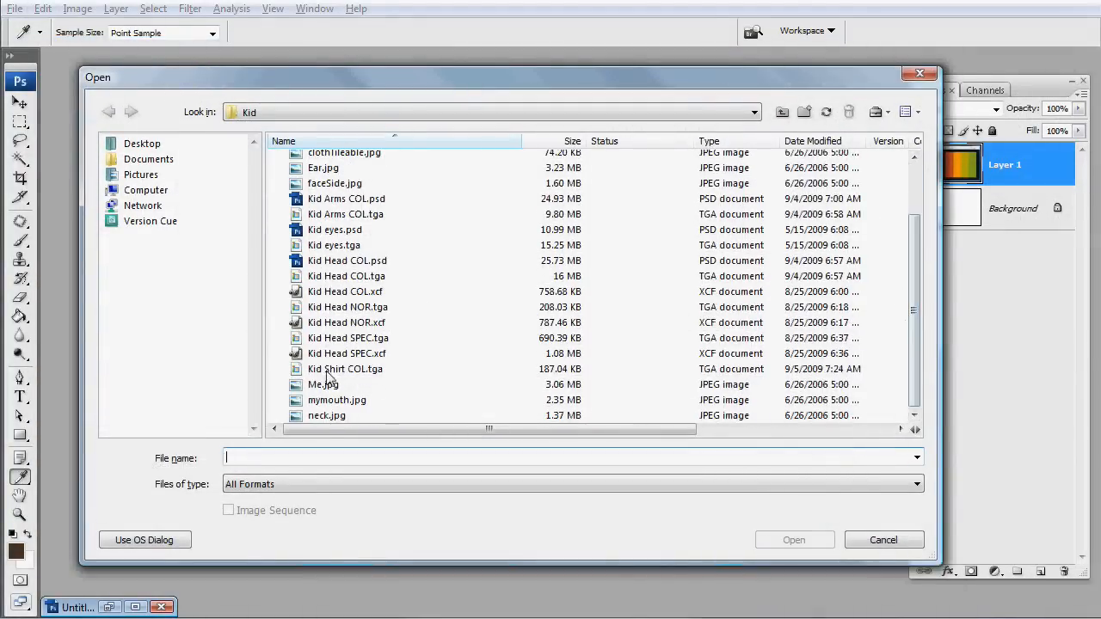
# Open Kid Shirt COL.tga in Photoshop from the Open dialog
pyautogui.doubleClick(345, 369)
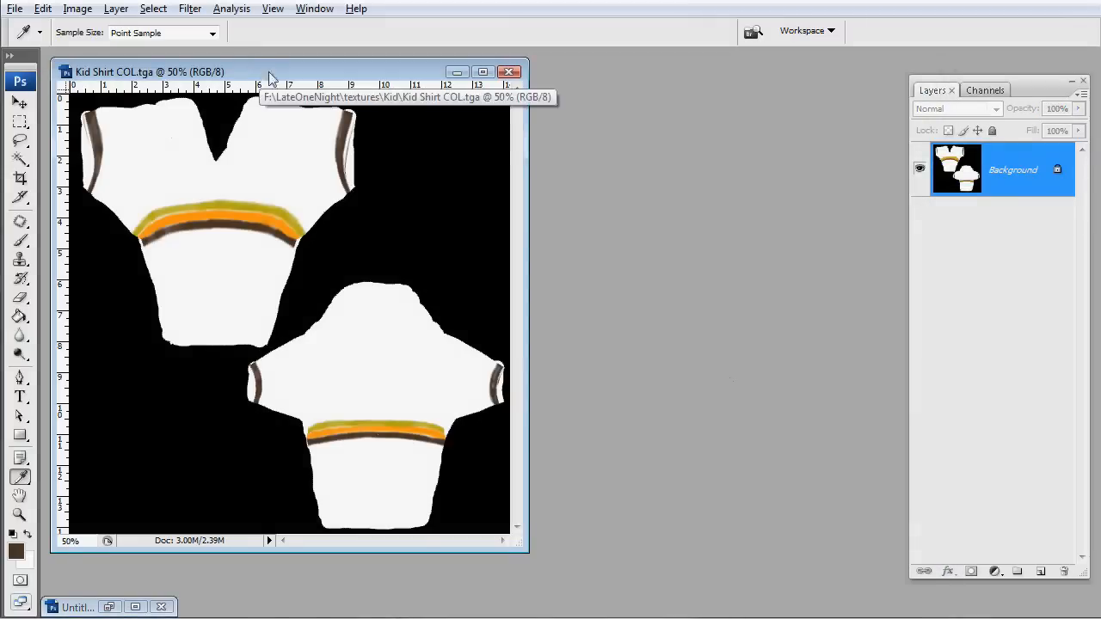
pyautogui.moveTo(22, 31)
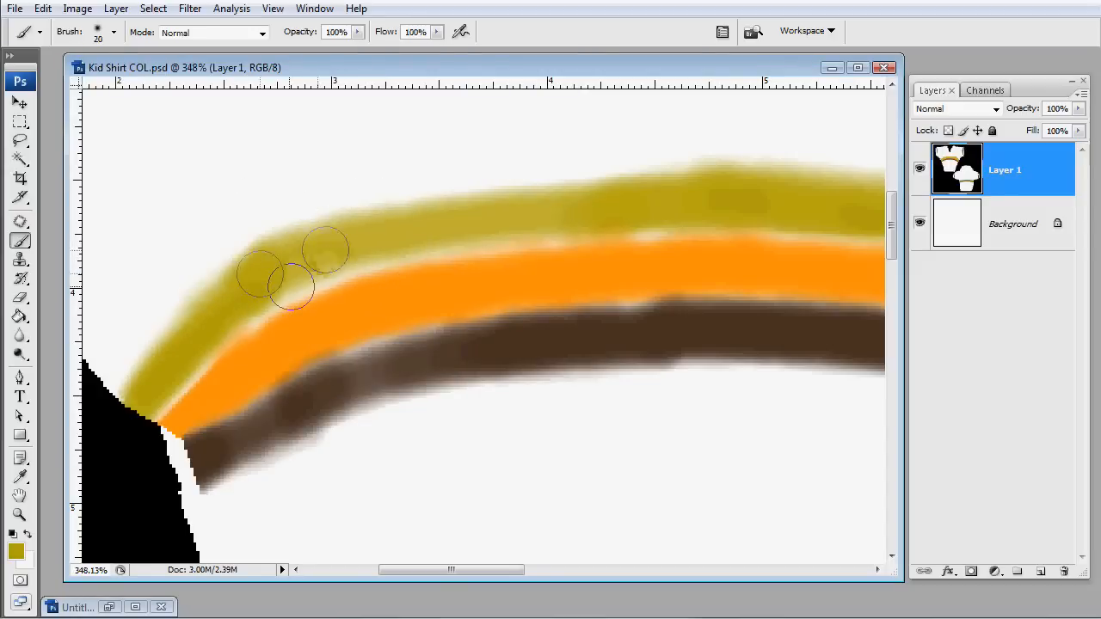
pyautogui.moveTo(293, 284); pyautogui.dragTo(375, 255)
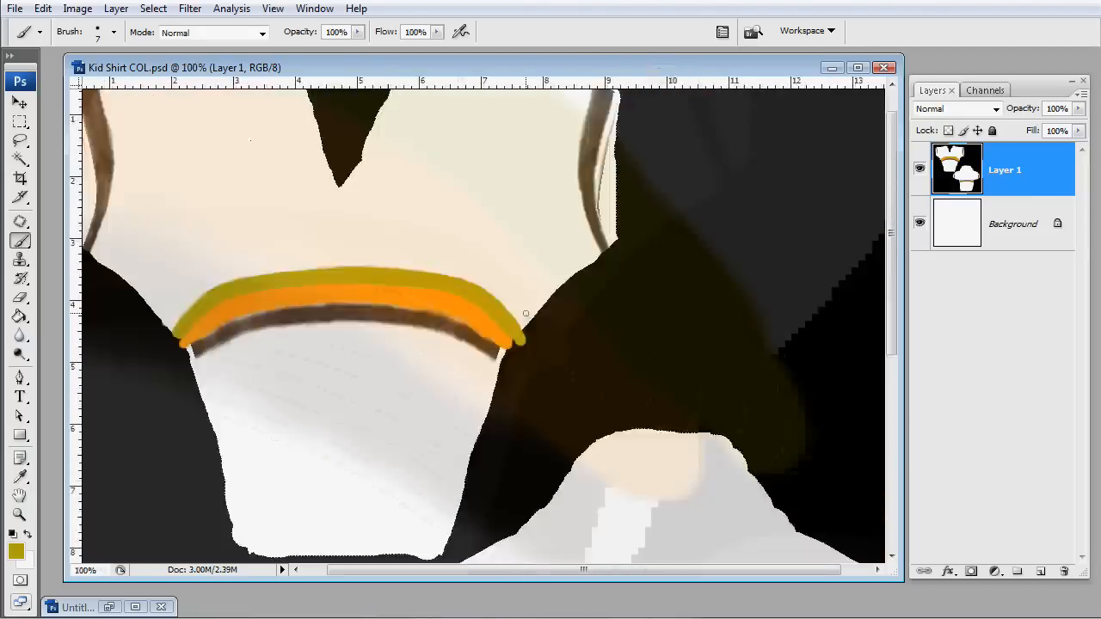
# Sample the stripe orange and repaint the right end of the brown stripe as a clean band
pyautogui.click(526, 313)
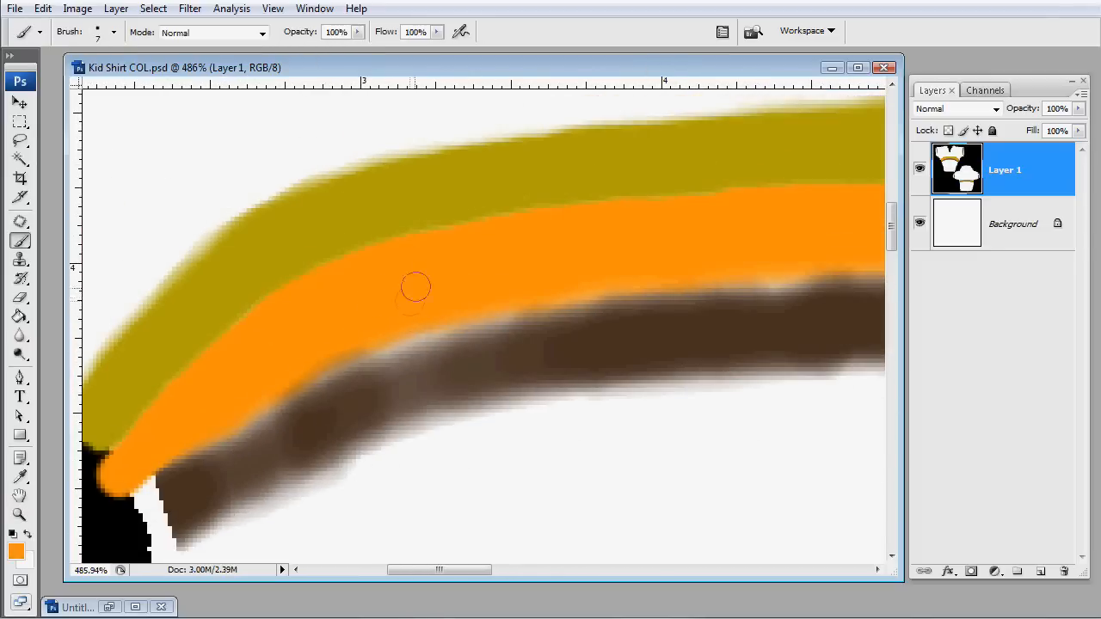
pyautogui.moveTo(670, 214)
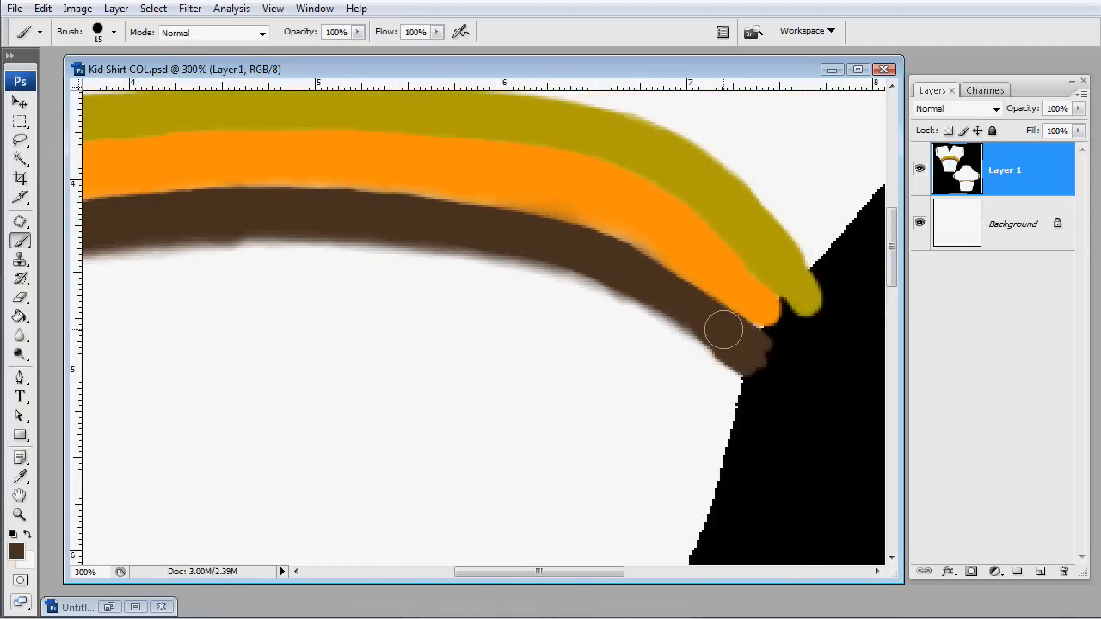
pyautogui.moveTo(723, 329); pyautogui.dragTo(340, 441)
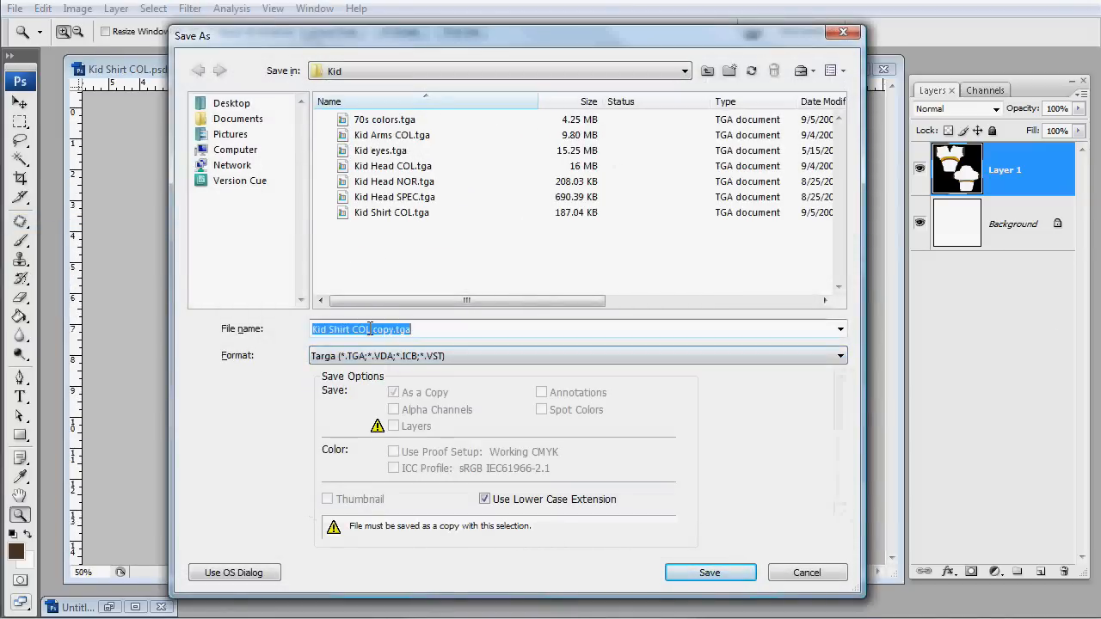
# Save the cleaned texture as Targa over the original Kid Shirt COL file, dropping ' copy'
pyautogui.click(710, 572)
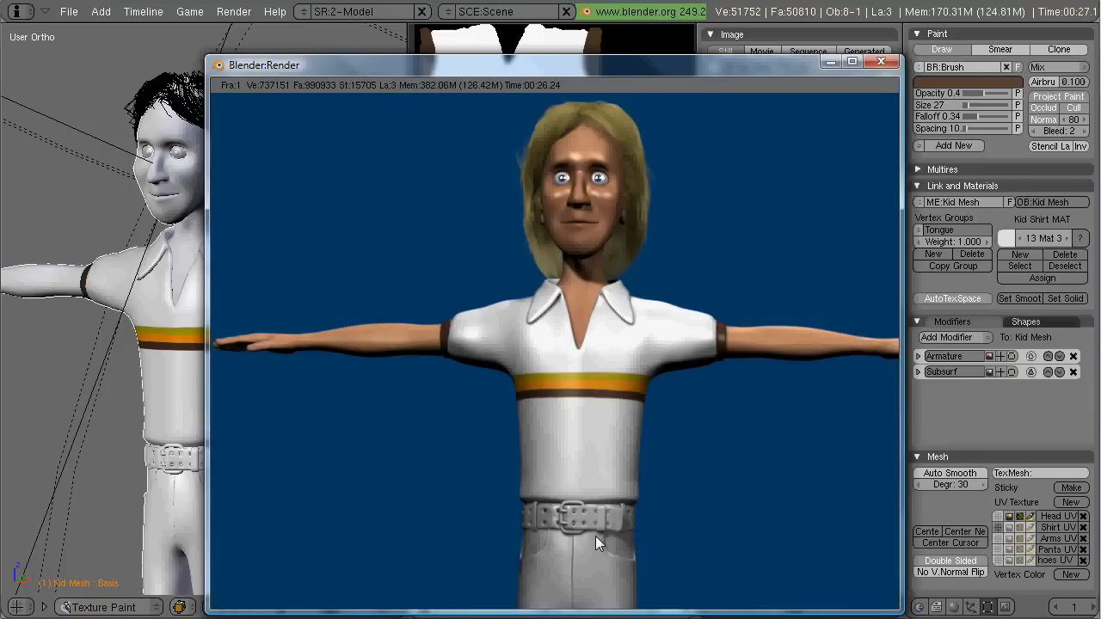
# Reload the shirt texture, render to confirm the crisp stripes and cuffs, then close the render
pyautogui.click(880, 61)
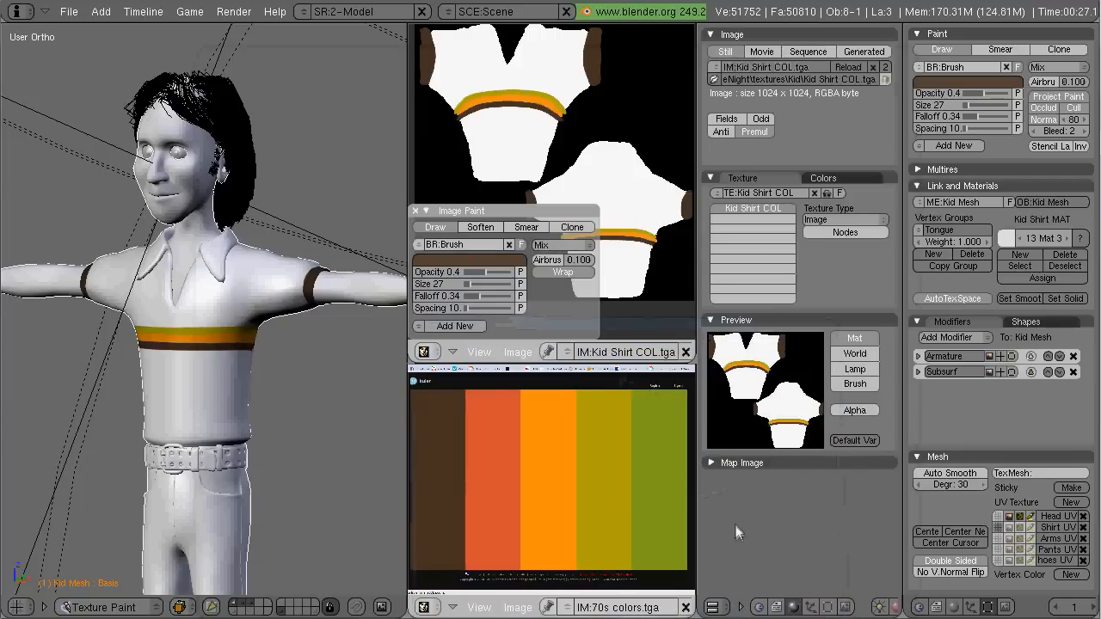